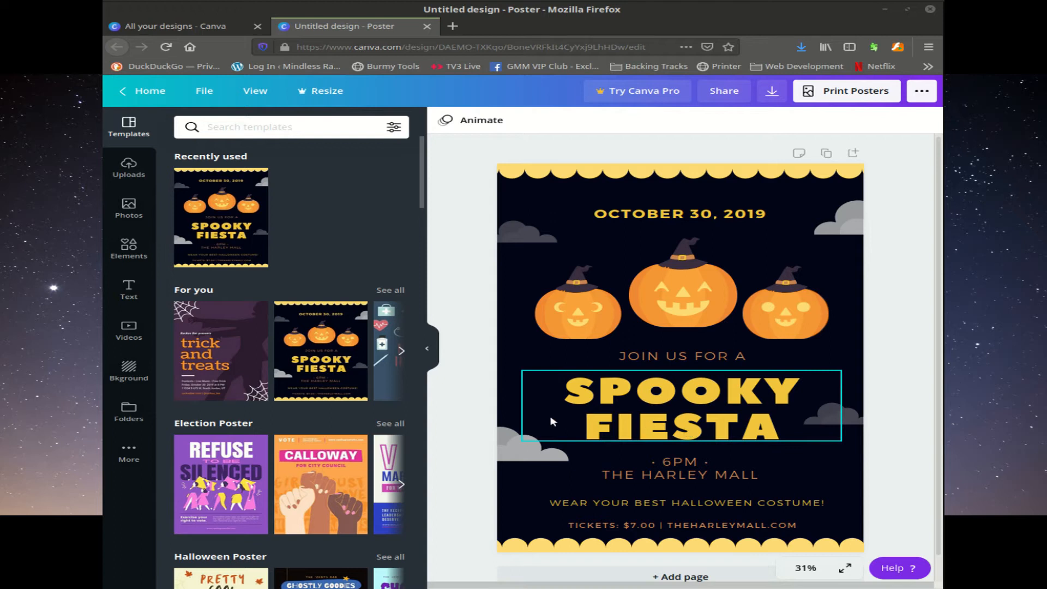
Focus the Spooky Fiesta poster page so all its elements can be selected
{"action": "left_click", "coordinate": [480, 149]}
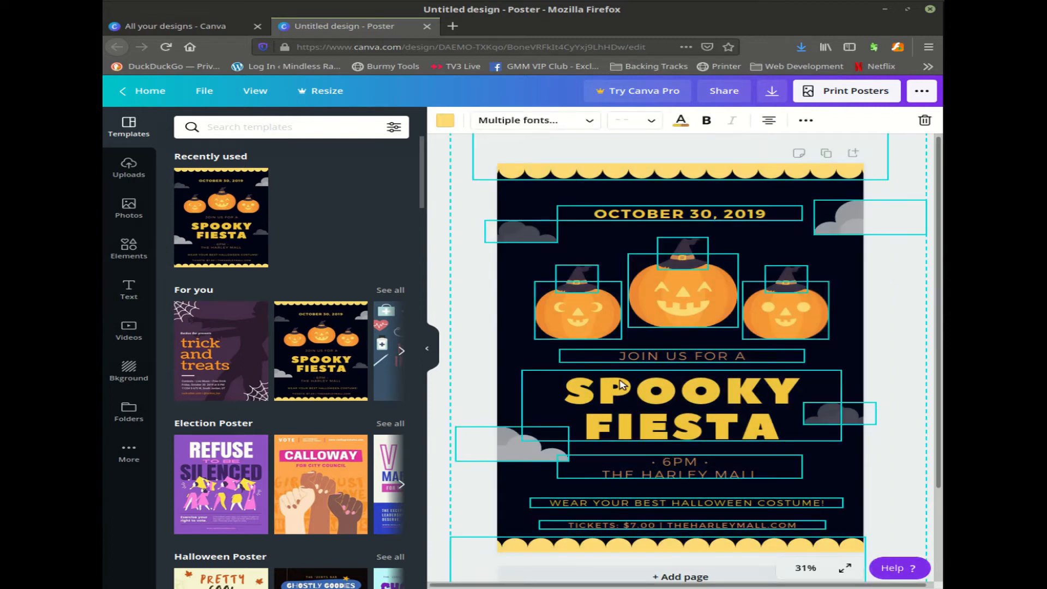
{"action": "mouse_move", "coordinate": [631, 375]}
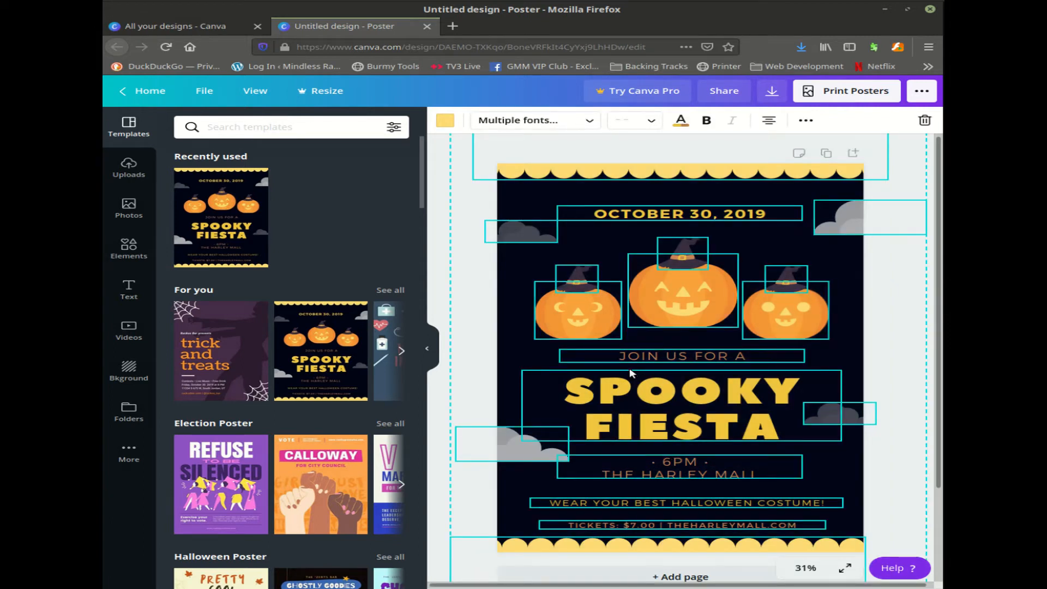
{"action": "mouse_move", "coordinate": [642, 289]}
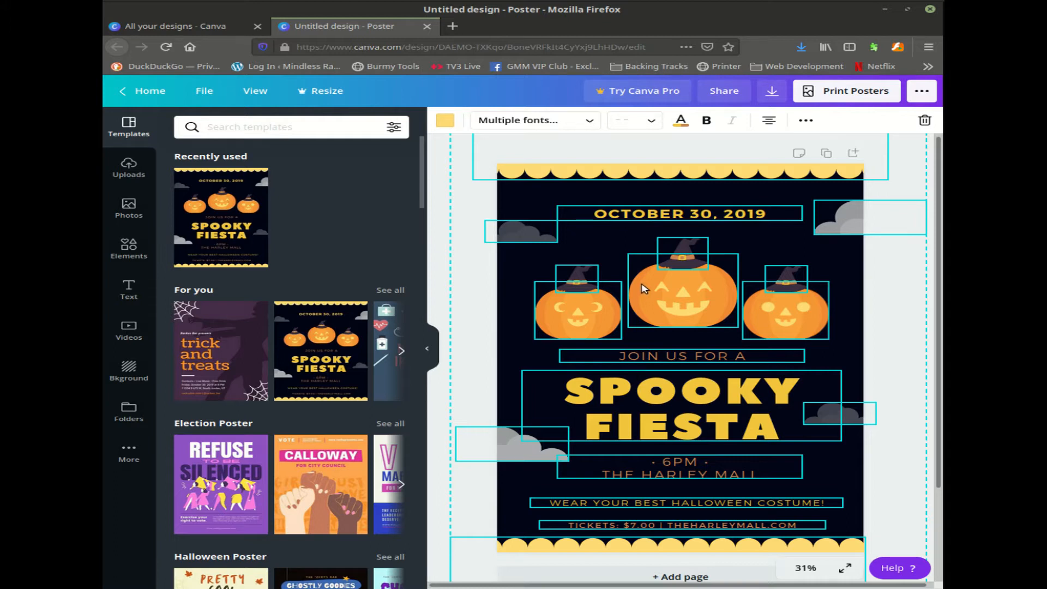
{"action": "mouse_move", "coordinate": [328, 222]}
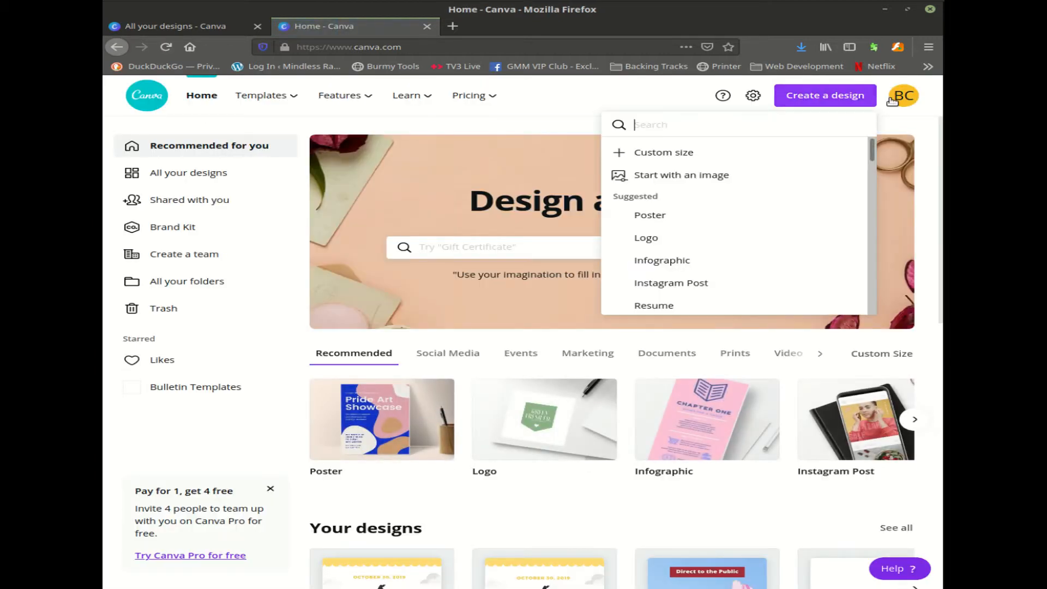
Create a custom-size design of 841 × 1189 mm using millimetre units
{"action": "left_click", "coordinate": [663, 152]}
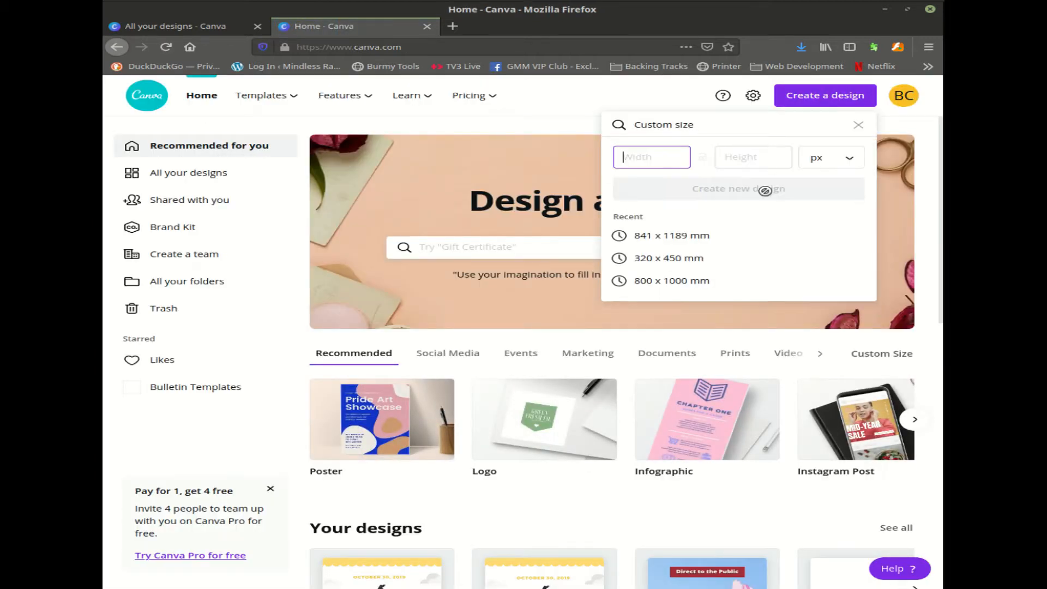
{"action": "left_click", "coordinate": [830, 157]}
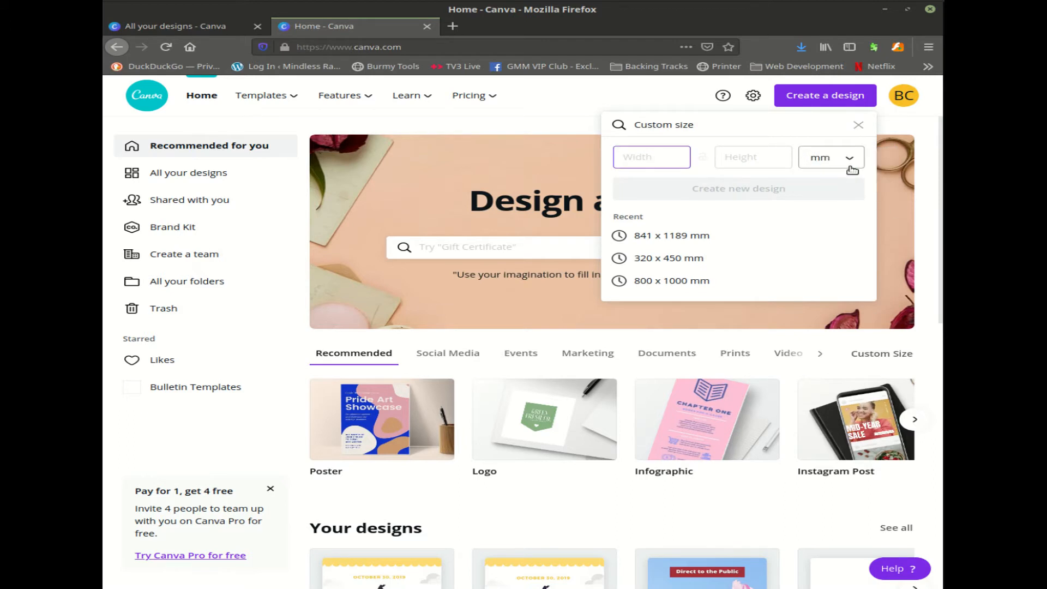
{"action": "left_click", "coordinate": [651, 157]}
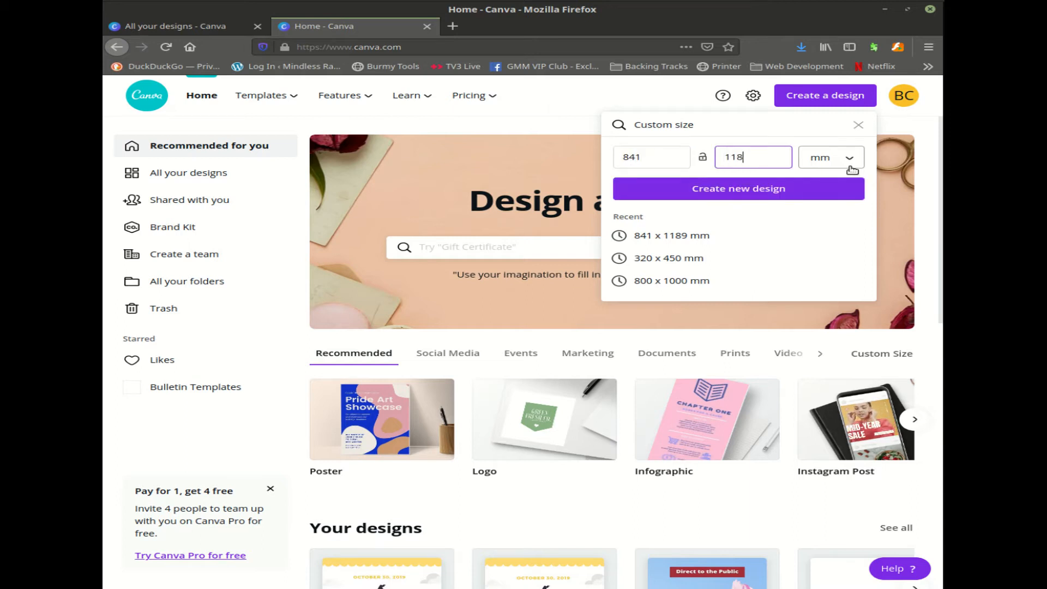
{"action": "left_click", "coordinate": [738, 189]}
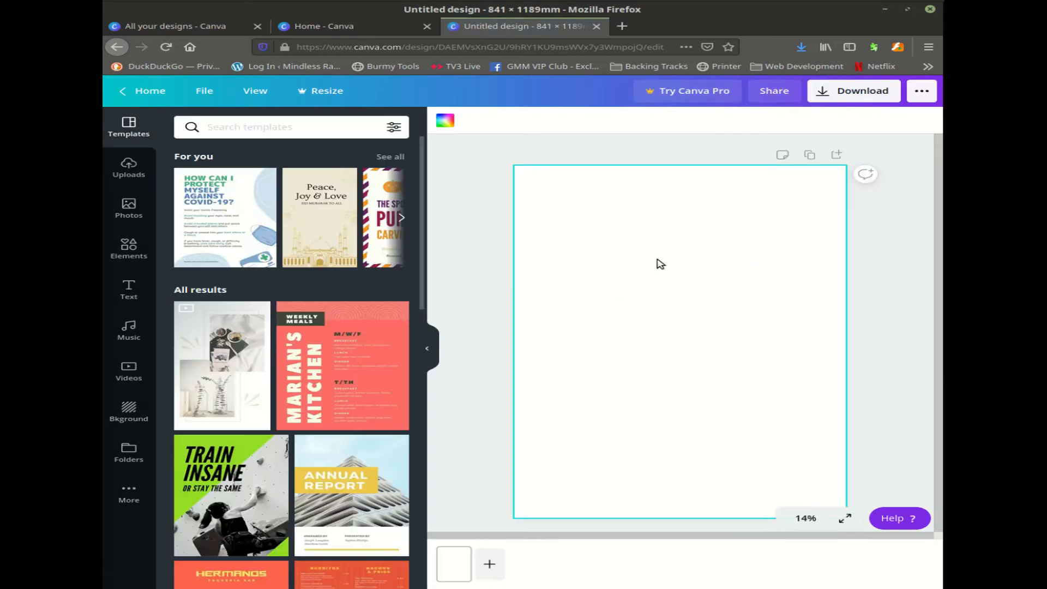
{"action": "mouse_move", "coordinate": [647, 261]}
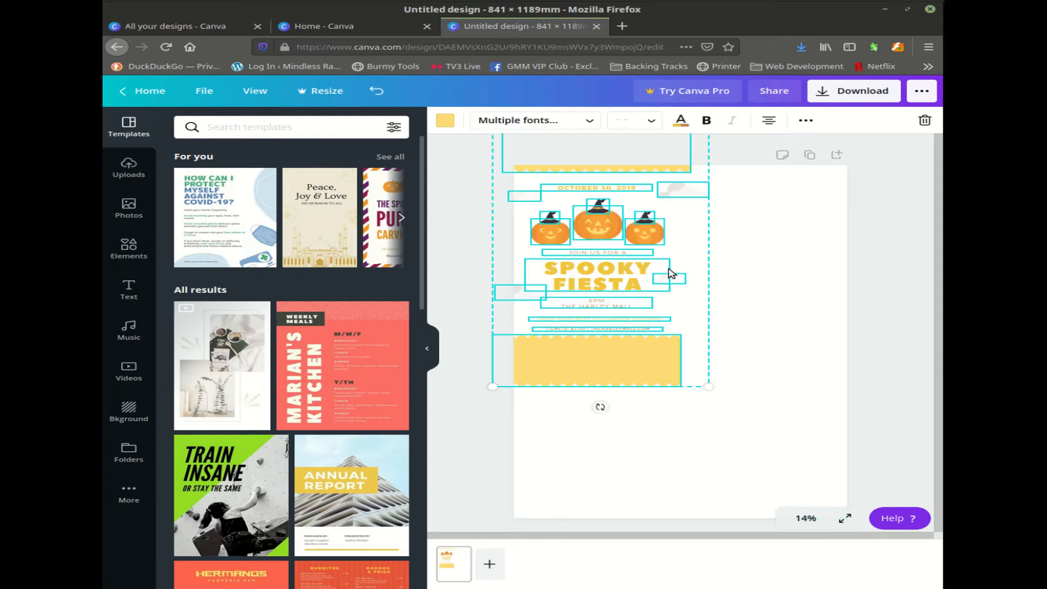
{"action": "mouse_move", "coordinate": [607, 233]}
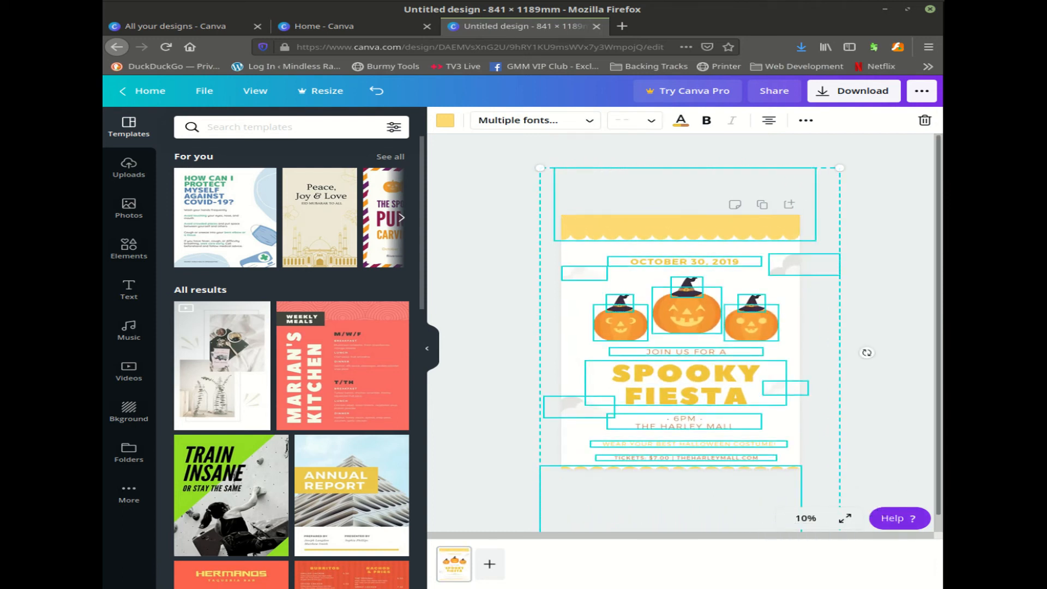
{"action": "mouse_move", "coordinate": [687, 316]}
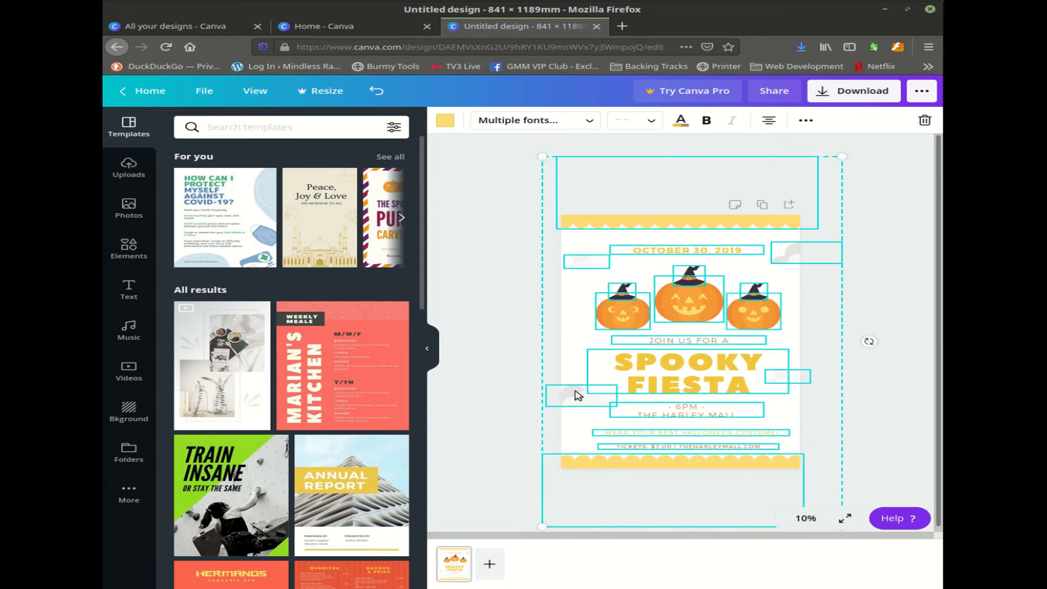
{"action": "mouse_move", "coordinate": [577, 263]}
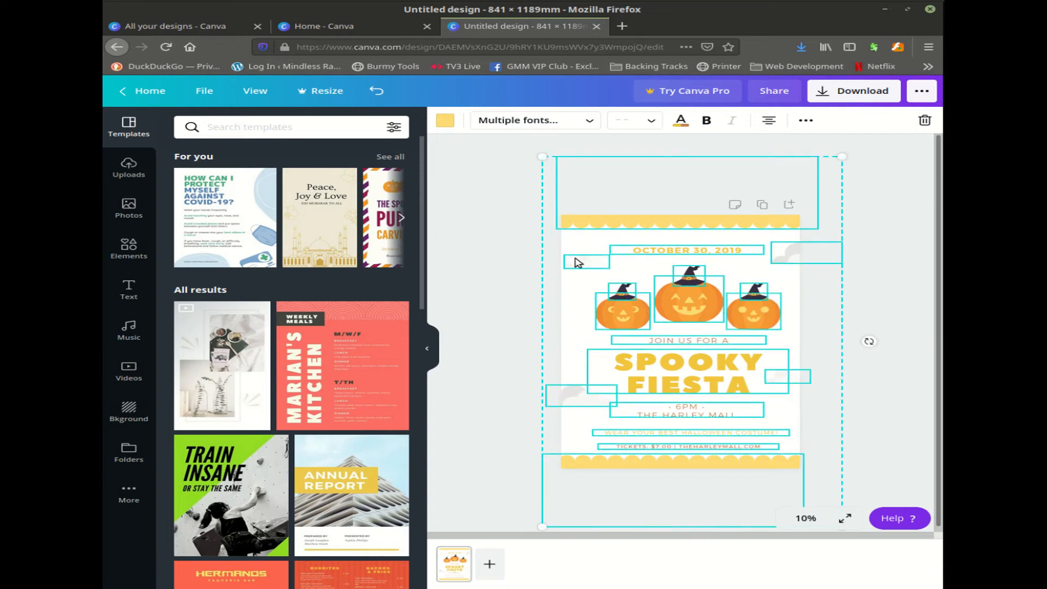
{"action": "mouse_move", "coordinate": [693, 318]}
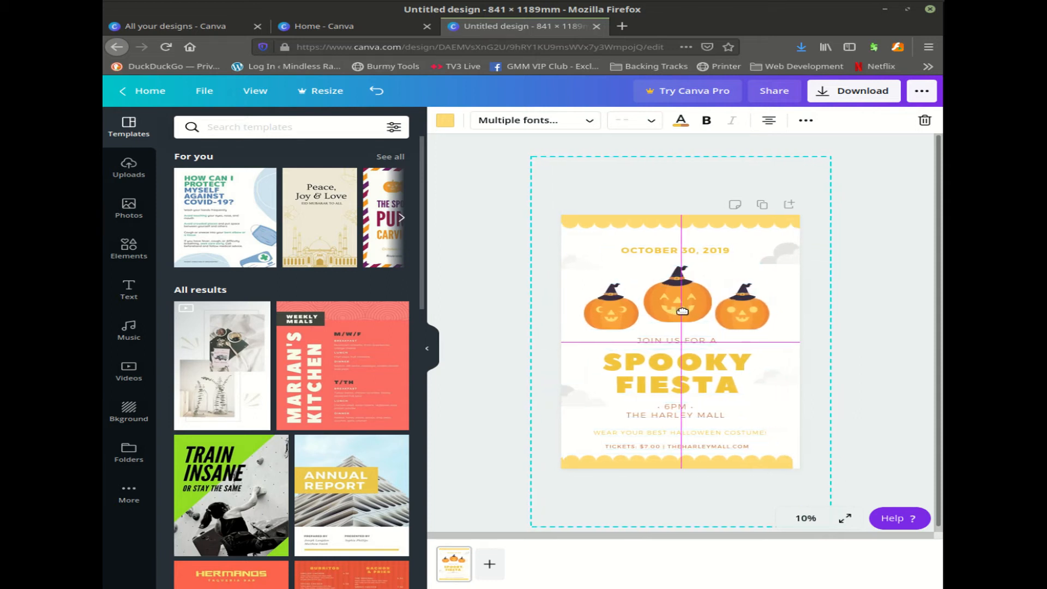
Select the bottom scalloped border so it can overhang the page's bottom and sides
{"action": "left_click", "coordinate": [681, 311]}
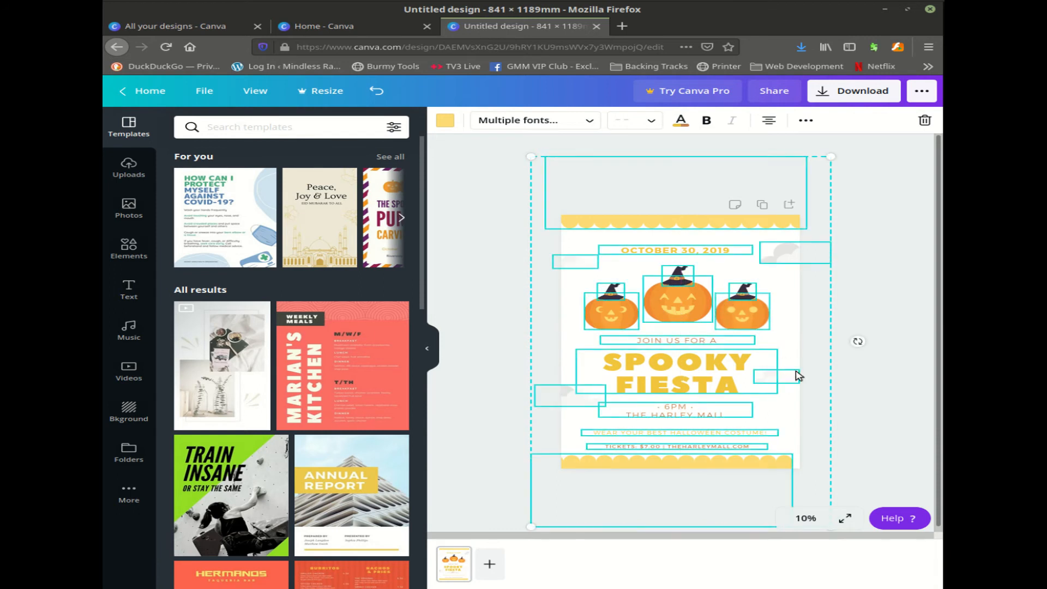
{"action": "mouse_move", "coordinate": [811, 435]}
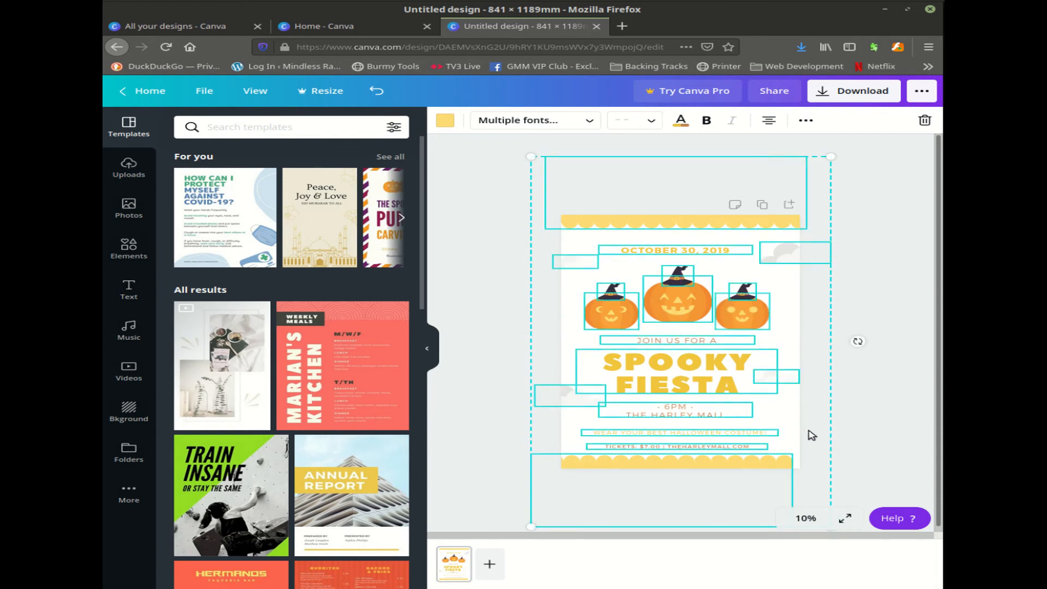
{"action": "left_click", "coordinate": [838, 478]}
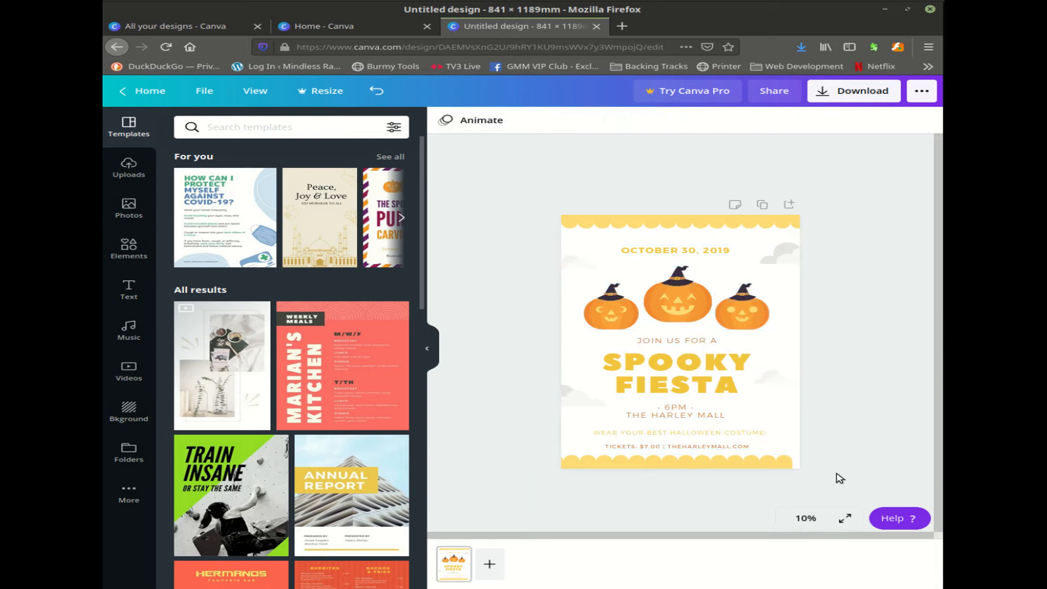
{"action": "left_click", "coordinate": [678, 462]}
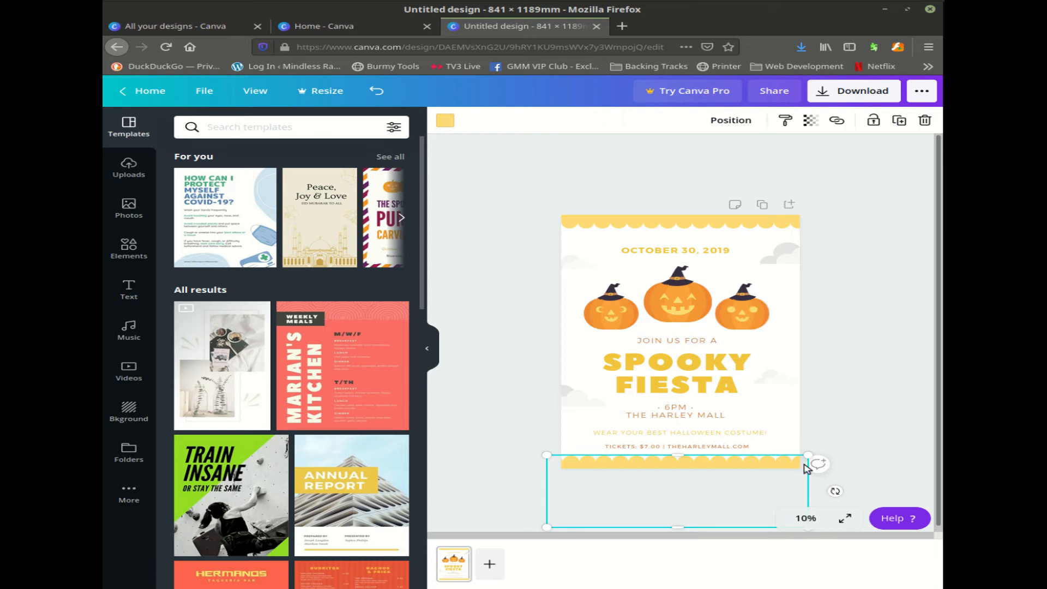
{"action": "mouse_move", "coordinate": [866, 295]}
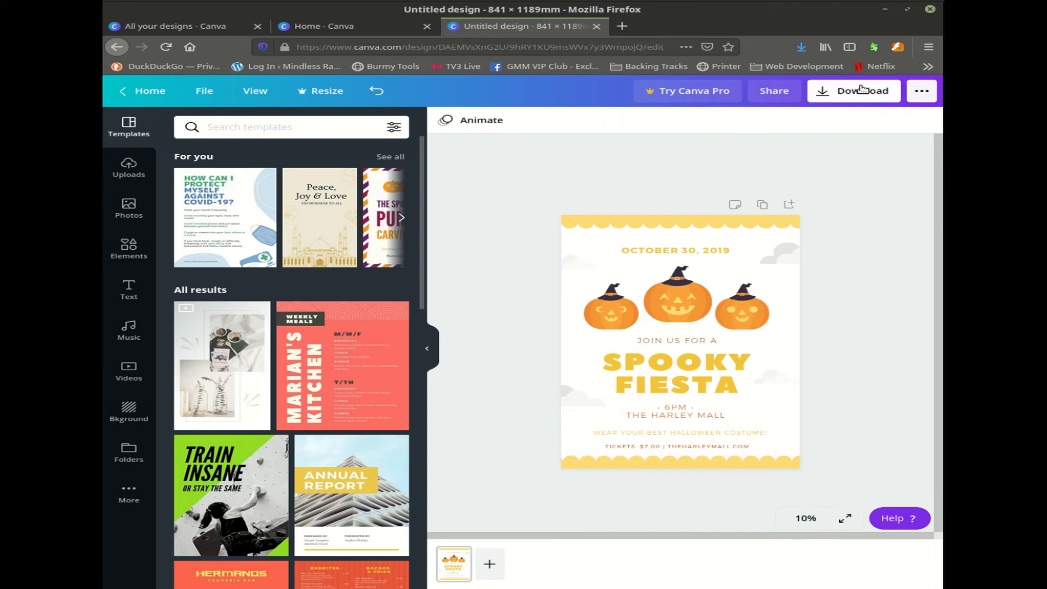
Download the design as PDF Print with crop marks and bleed, opening it in Firefox
{"action": "left_click", "coordinate": [862, 90]}
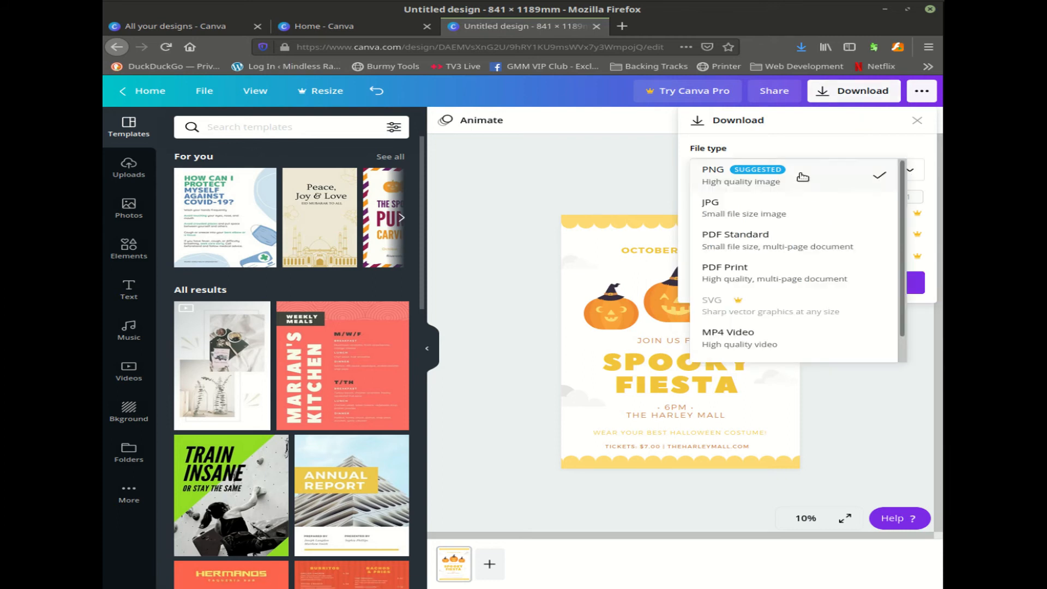
{"action": "left_click", "coordinate": [724, 272]}
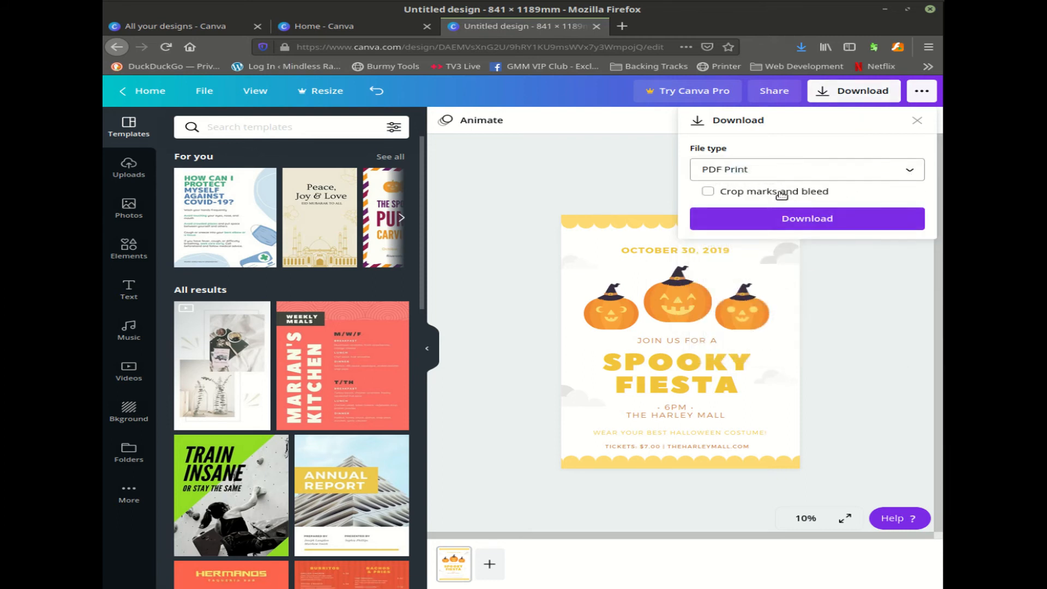
{"action": "left_click", "coordinate": [707, 191]}
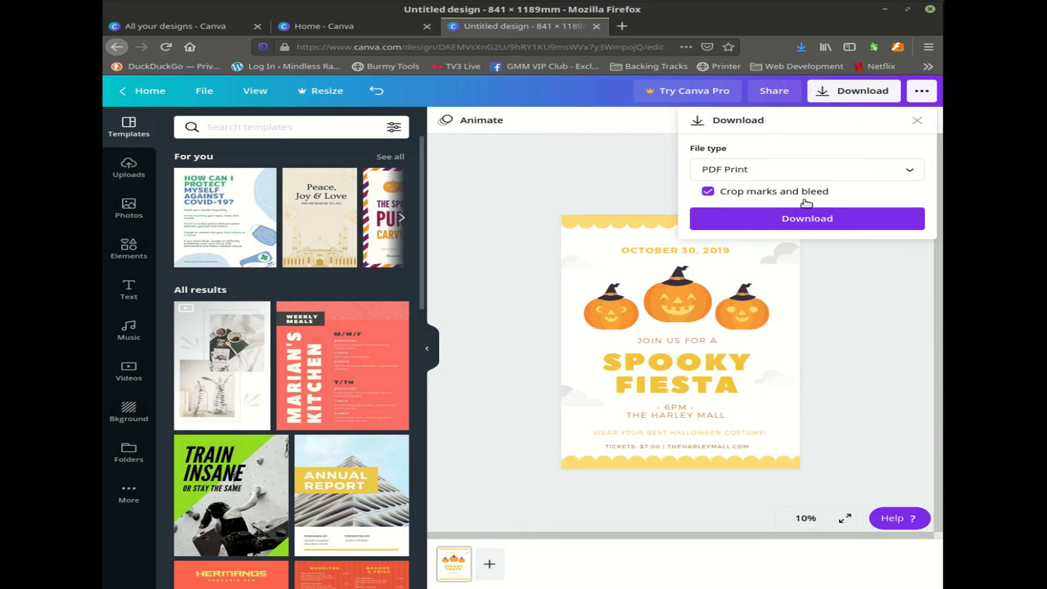
{"action": "left_click", "coordinate": [806, 218]}
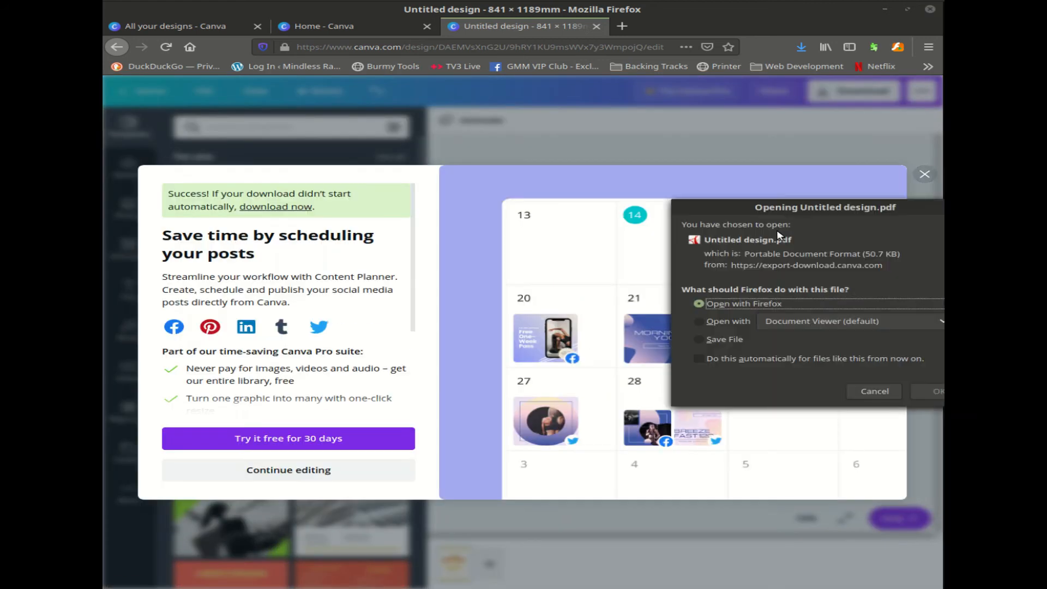
{"action": "left_click", "coordinate": [935, 391]}
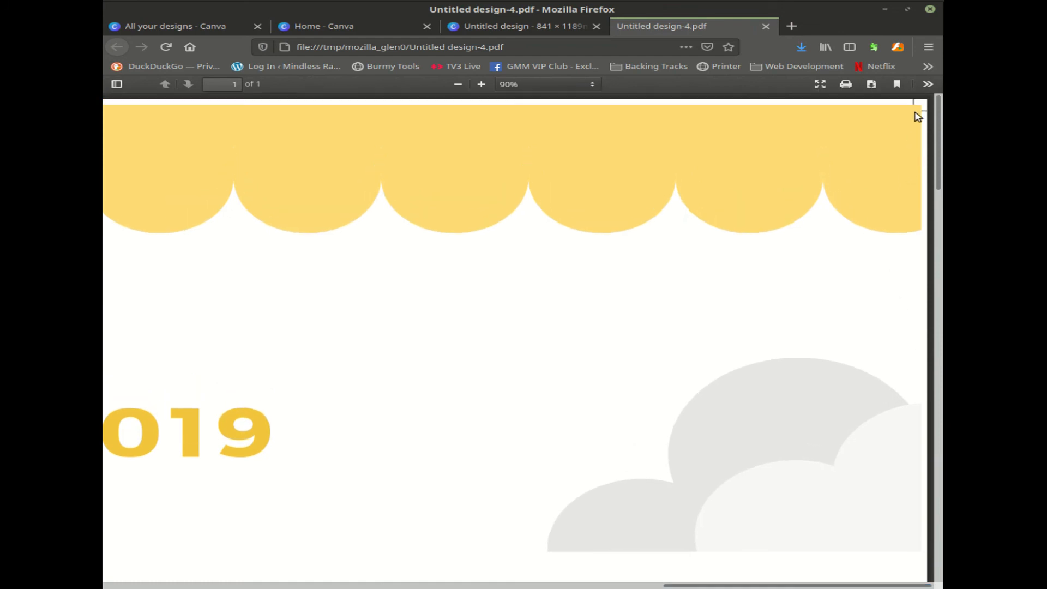
{"action": "mouse_move", "coordinate": [922, 150]}
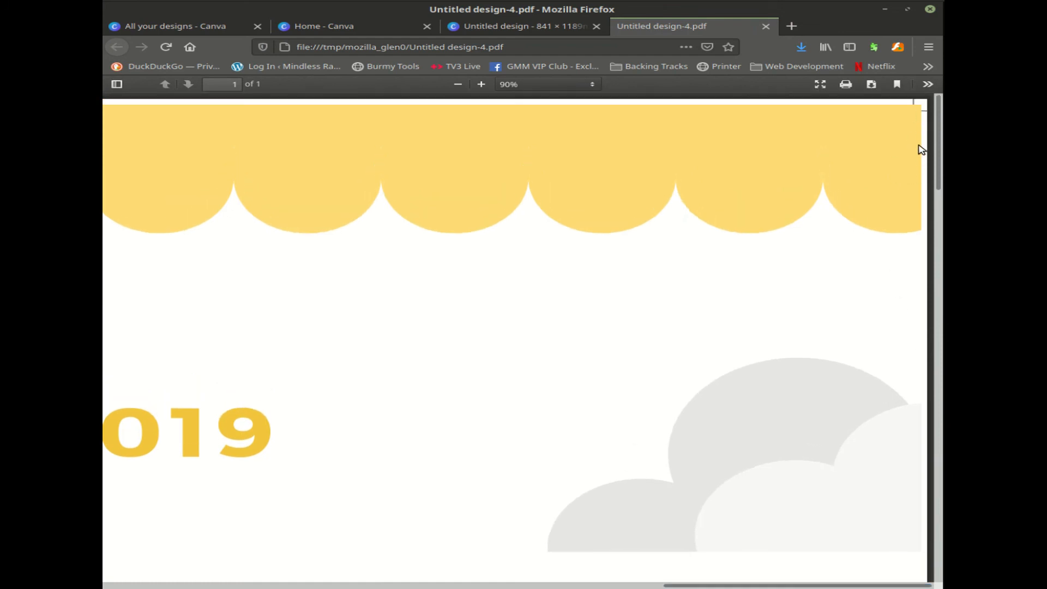
Scroll through the exported PDF, then zoom out to 10% to see the whole poster
{"action": "scroll", "scroll_direction": "down", "scroll_amount": 3}
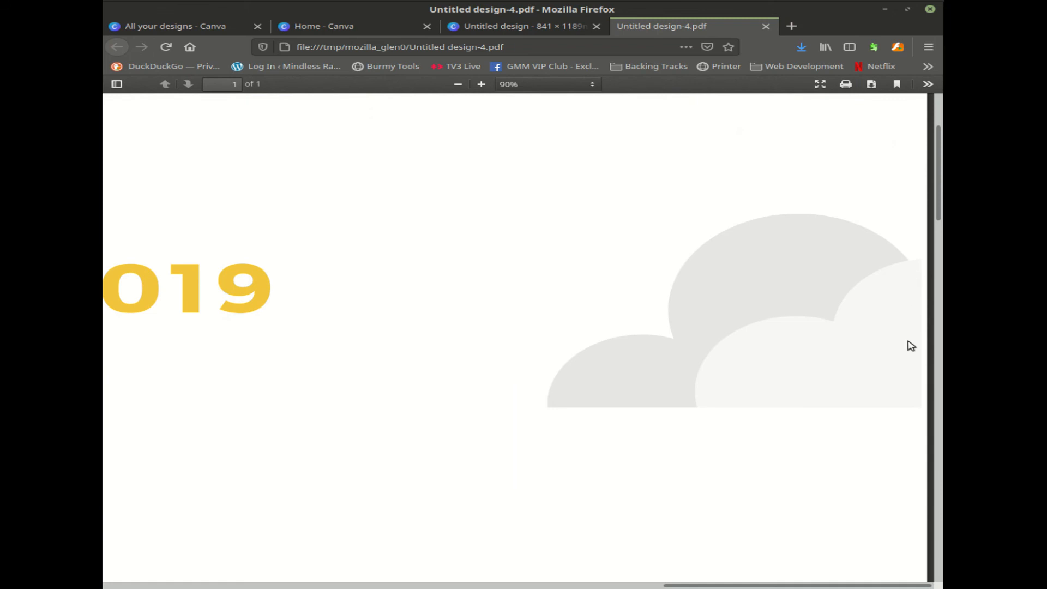
{"action": "scroll", "scroll_direction": "up", "scroll_amount": 3}
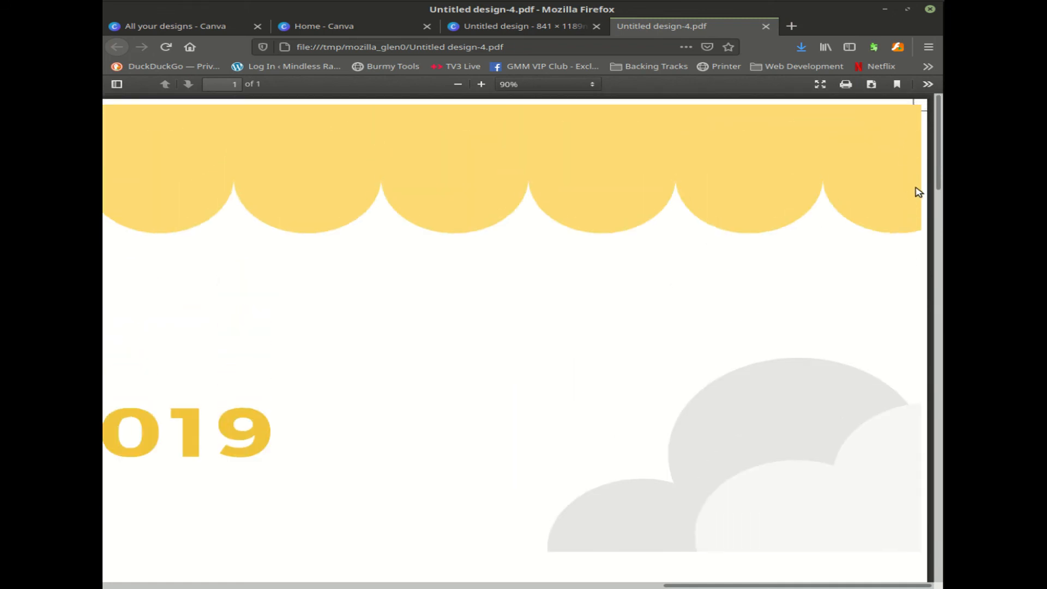
{"action": "mouse_move", "coordinate": [922, 131]}
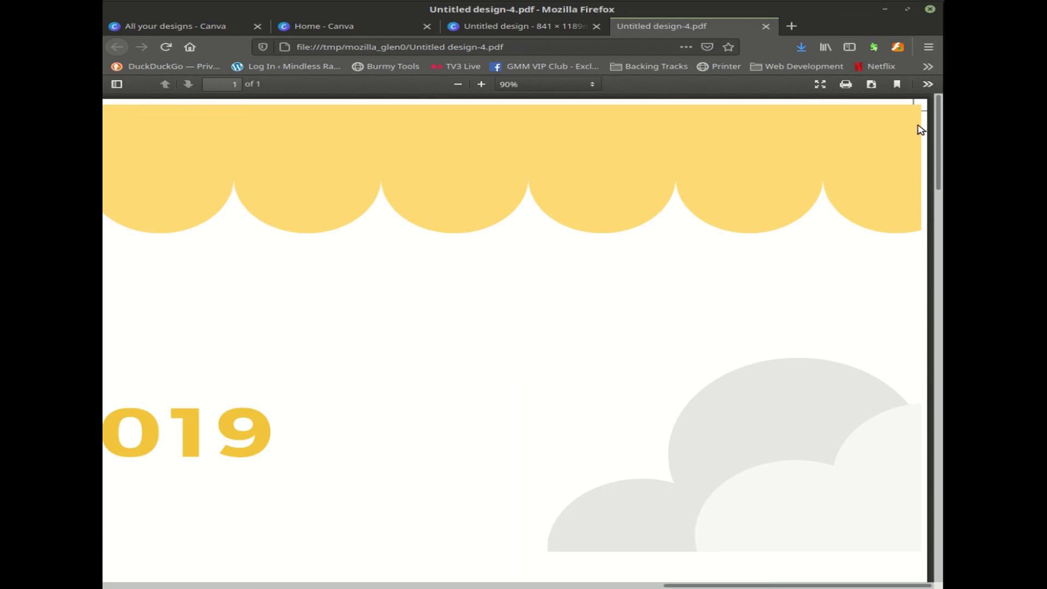
{"action": "mouse_move", "coordinate": [919, 125]}
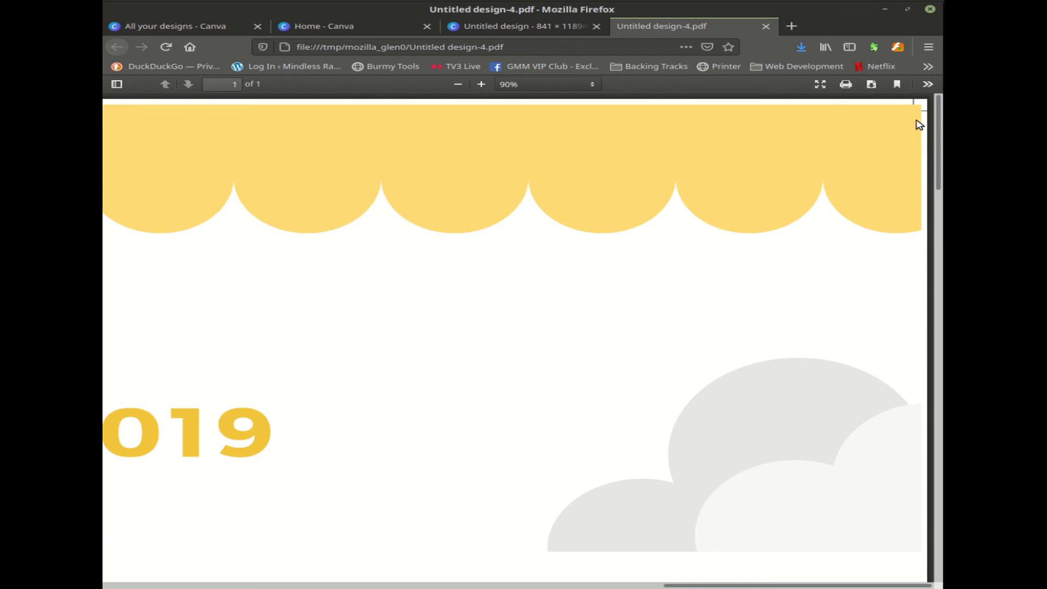
{"action": "mouse_move", "coordinate": [875, 220]}
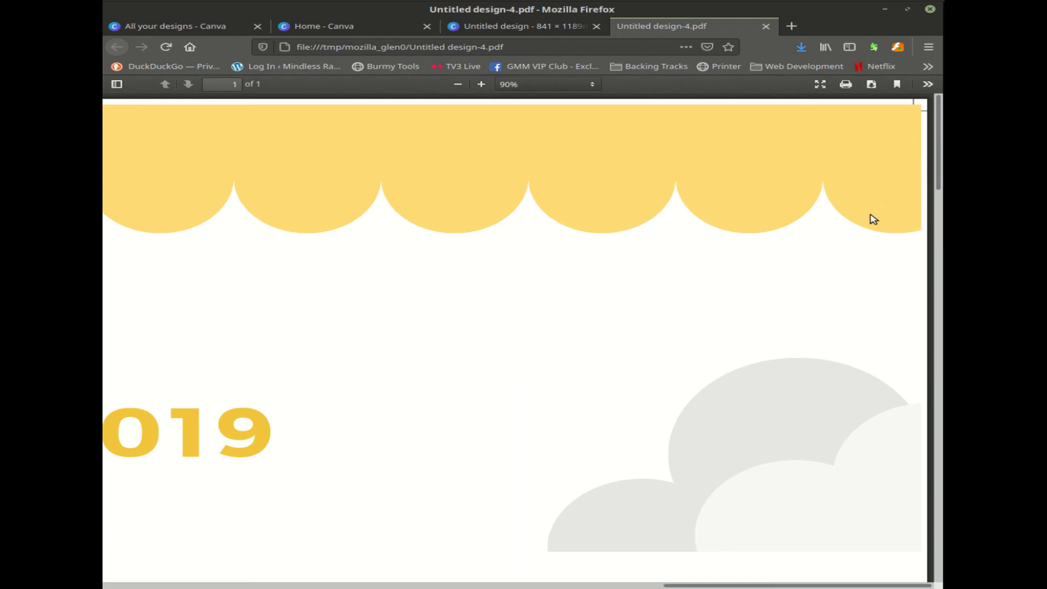
{"action": "mouse_move", "coordinate": [785, 209]}
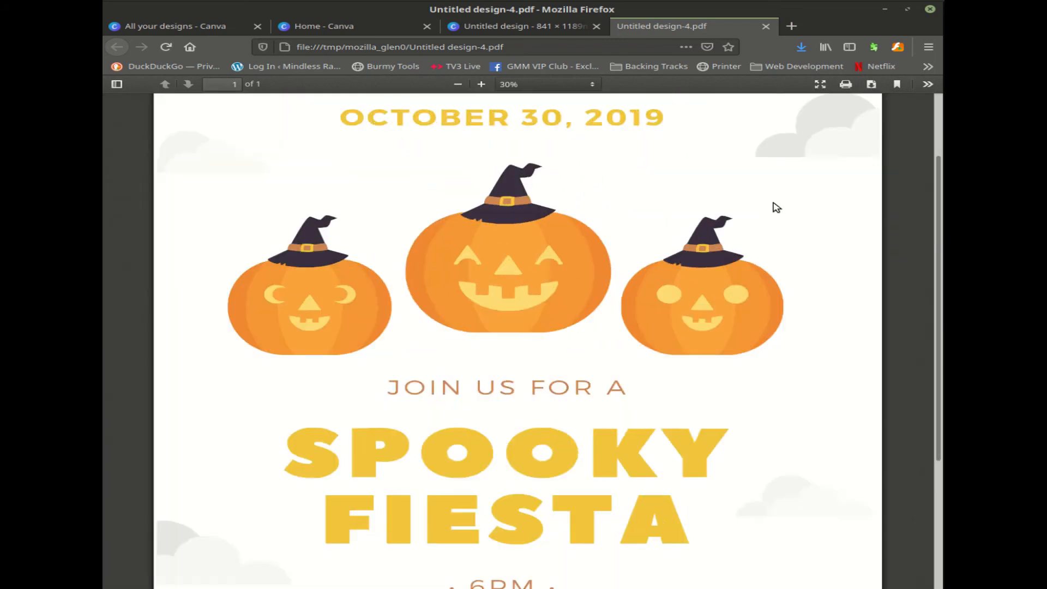
{"action": "left_click", "coordinate": [459, 84]}
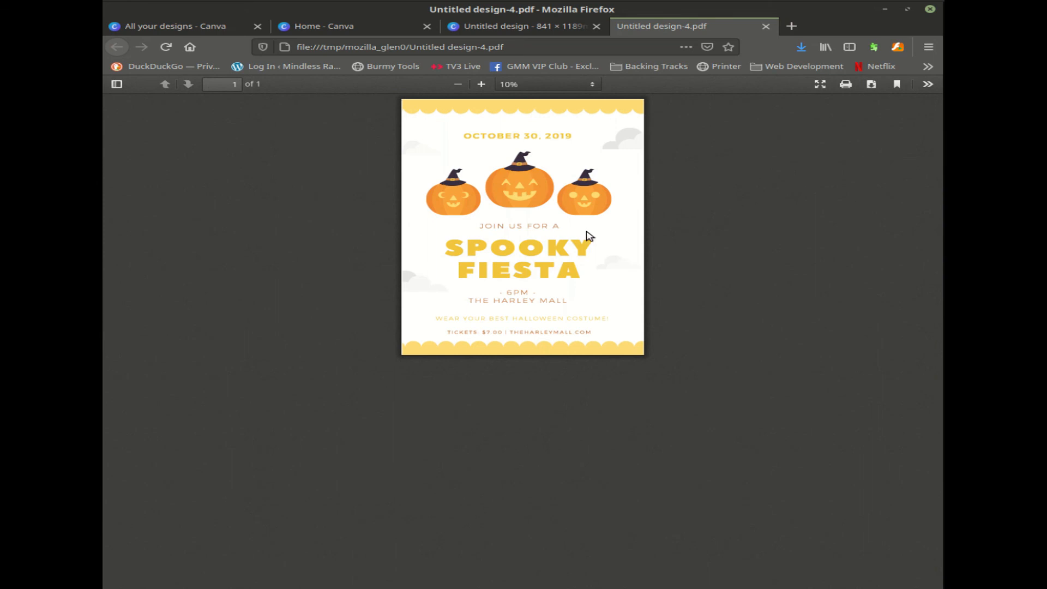
{"action": "mouse_move", "coordinate": [658, 191]}
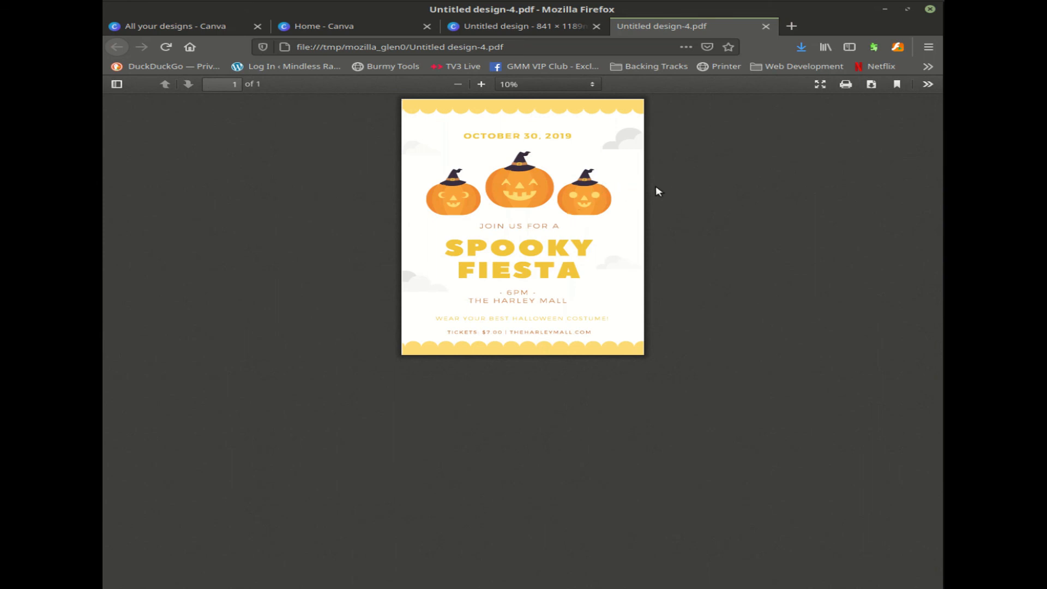